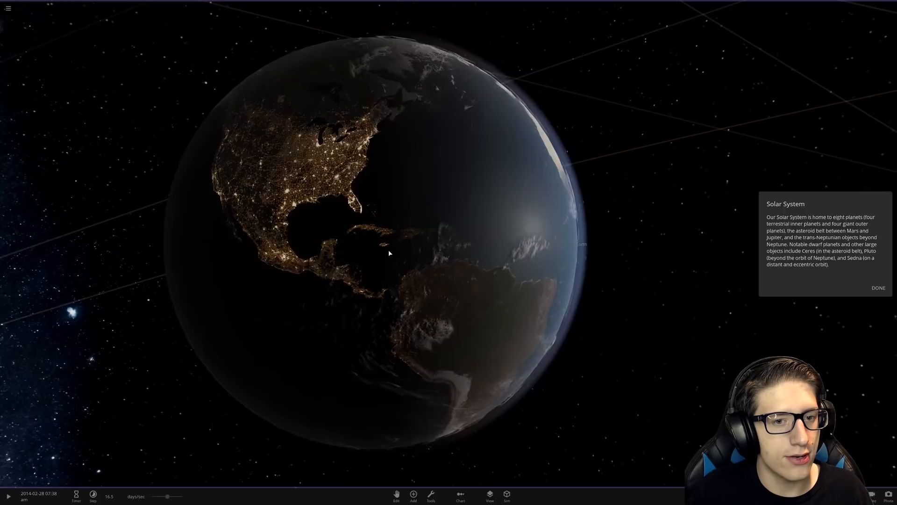
# - Zoom out from Earth until it shrinks to a tiny labelled dot among the stars
pyautogui.scroll(-3)
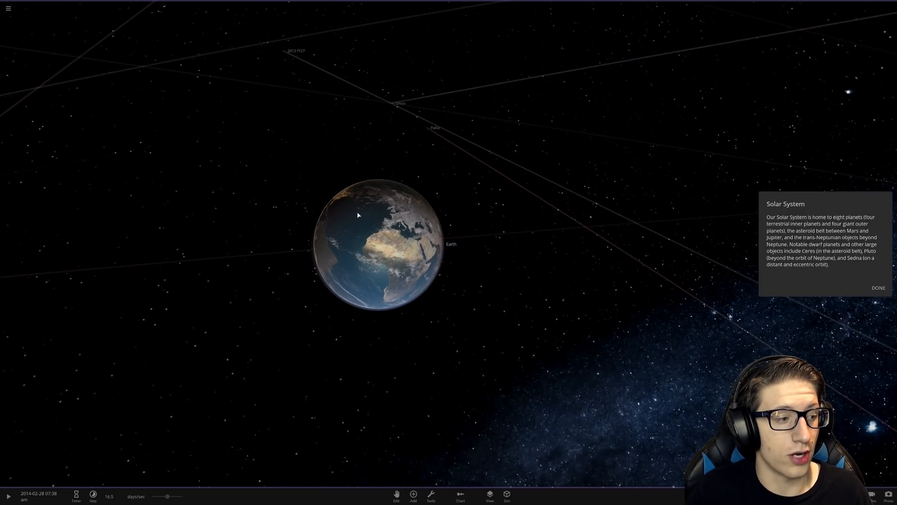
pyautogui.moveTo(341, 231)
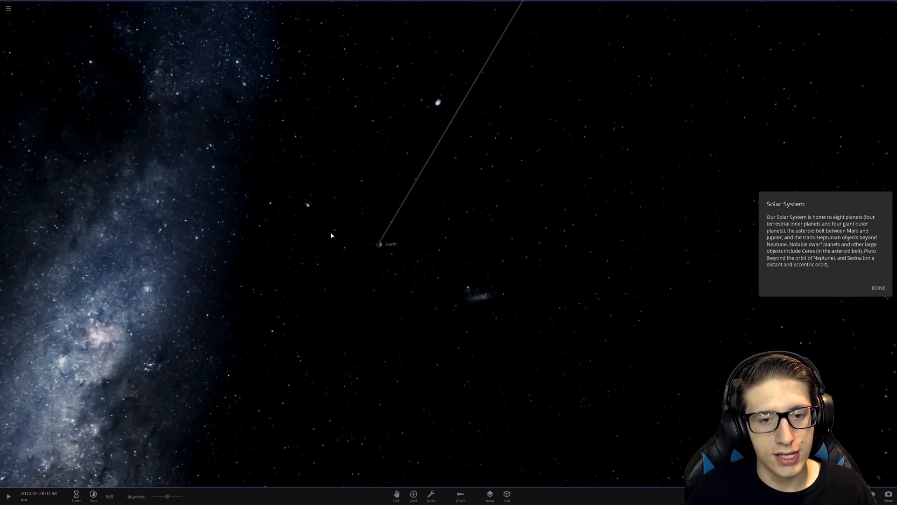
# - Bring up the Add Object catalogue and browse to the planets, with Earth listed
pyautogui.click(412, 494)
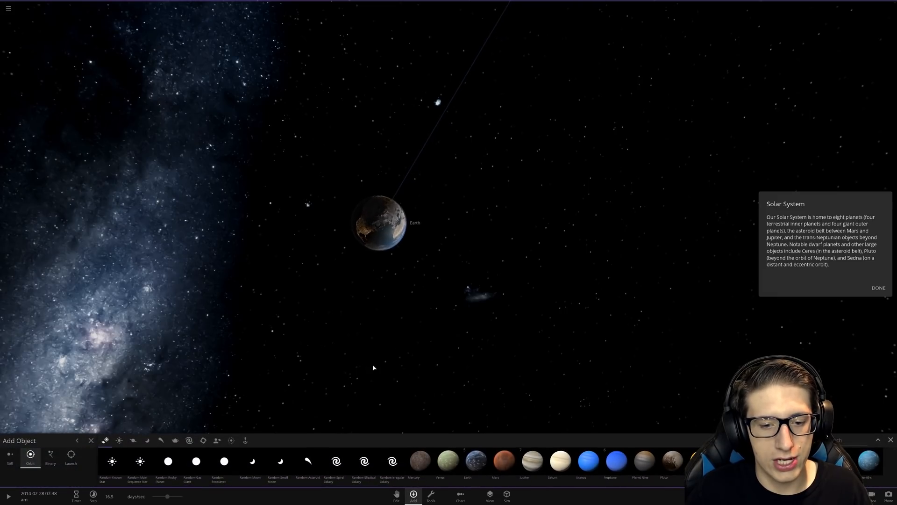
pyautogui.click(50, 456)
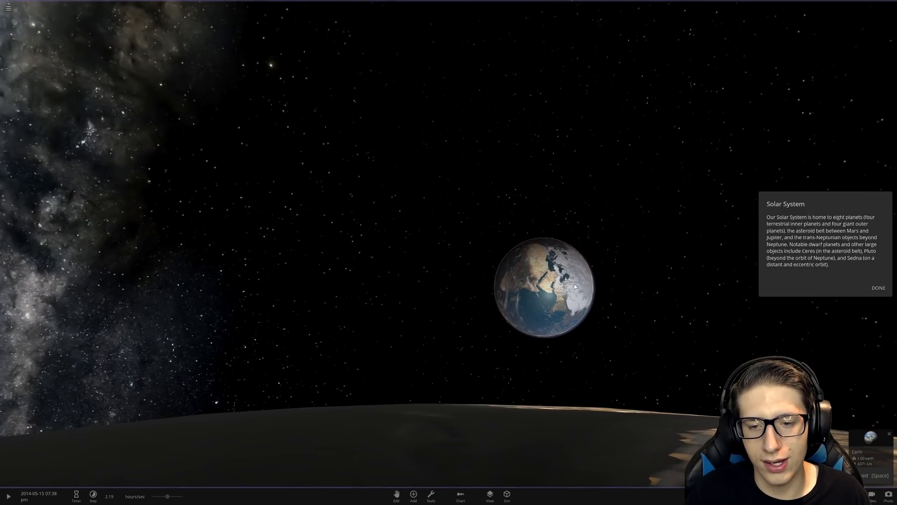
# - Rotate the view away from the nearby rocky surface toward the two Earths
pyautogui.moveTo(543, 286); pyautogui.dragTo(607, 223)
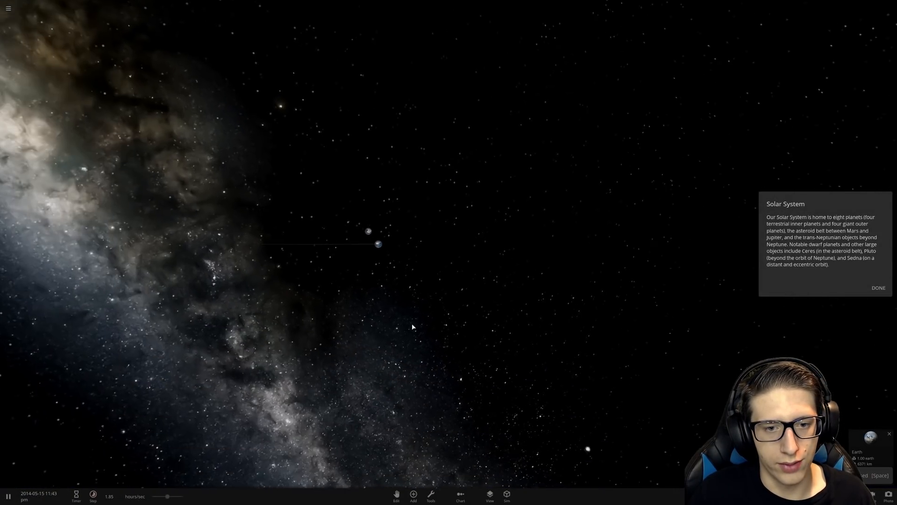
# - Pause the simulation on 25 May 2014 with the two Earths drifted apart
pyautogui.click(412, 494)
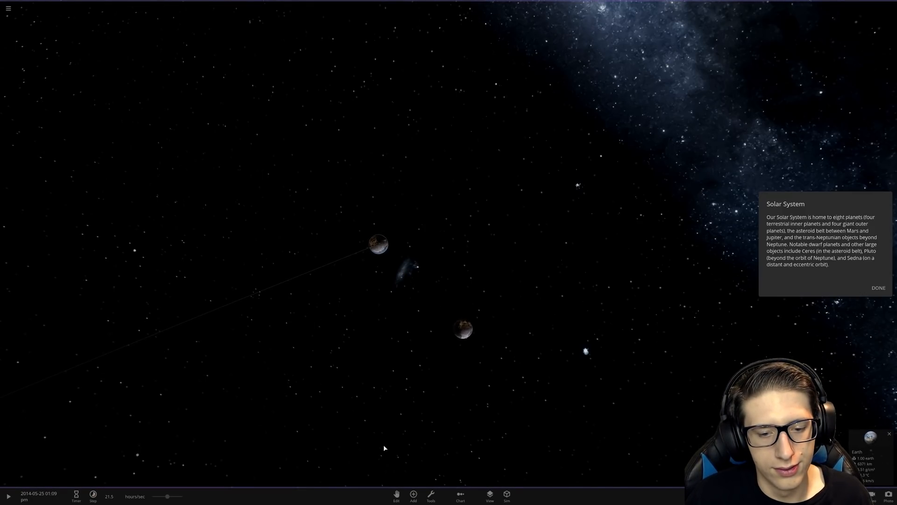
pyautogui.click(413, 494)
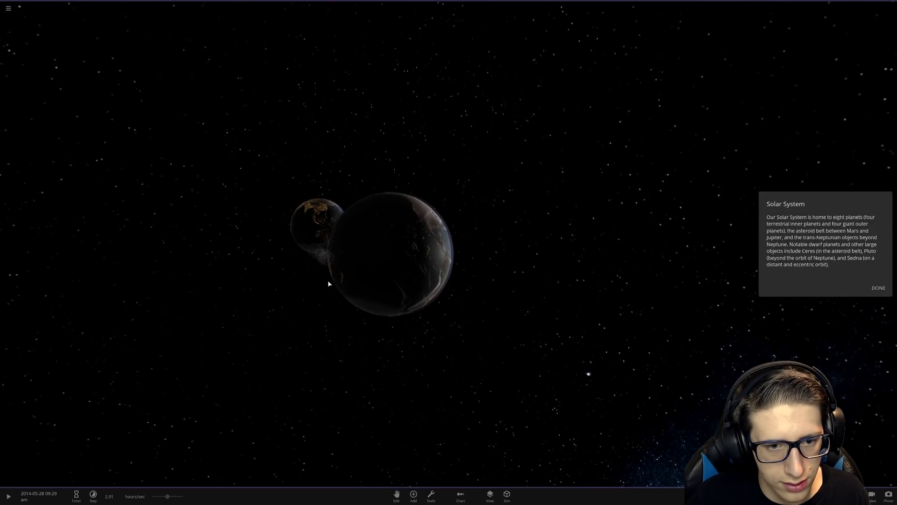
# - Orbit around the two Earths and reopen the catalogue to pick a Moon in Binary mode
pyautogui.moveTo(329, 283); pyautogui.dragTo(353, 322)
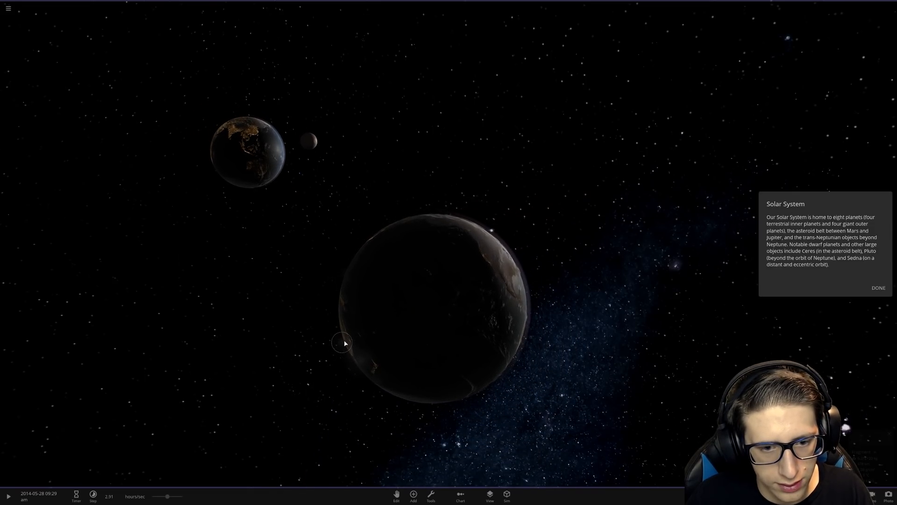
pyautogui.click(345, 343)
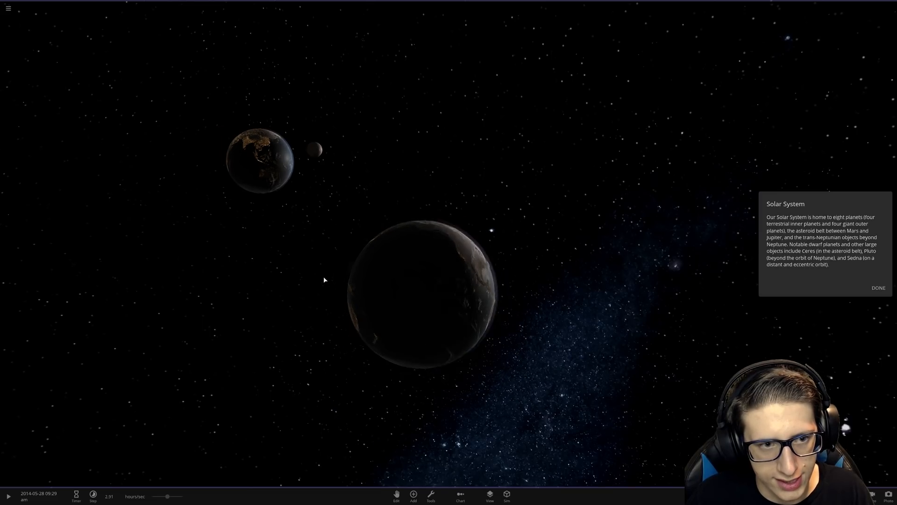
pyautogui.click(412, 495)
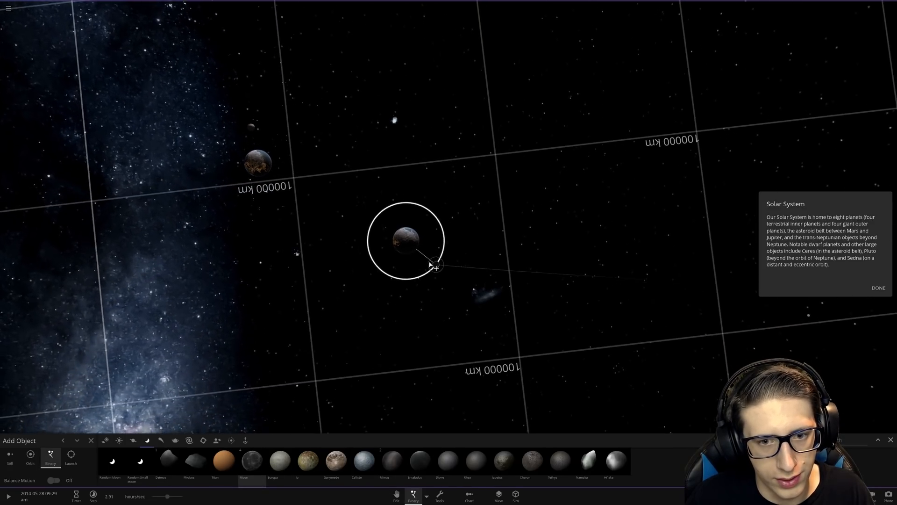
# - Drop a moon into binary orbit beside the planet
pyautogui.click(90, 440)
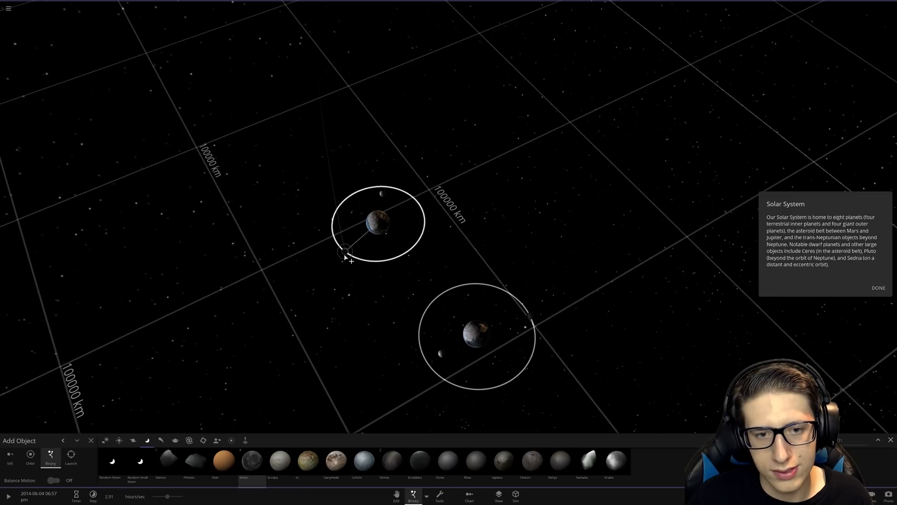
# - Place another moon in binary orbit around the upper Earth
pyautogui.click(91, 441)
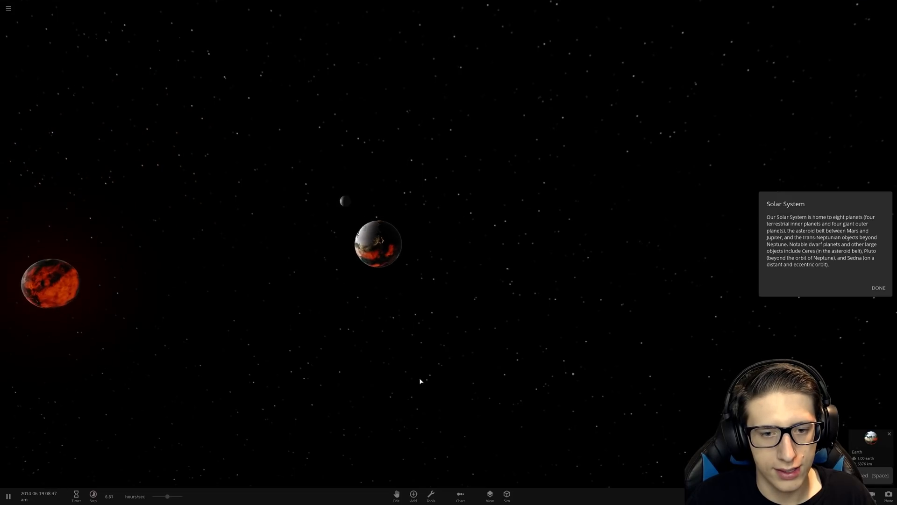
# - Keep time running until one Earth glows orange-hot on 22 June 2014
pyautogui.click(413, 494)
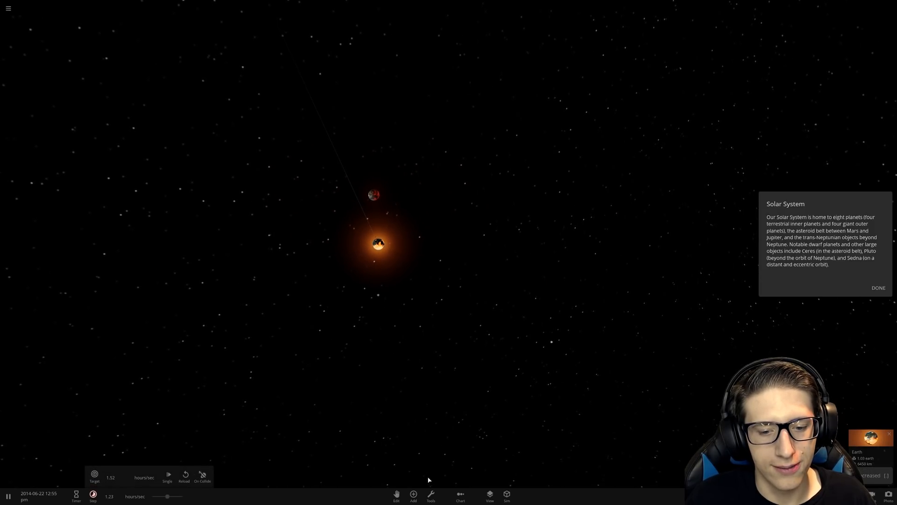
pyautogui.click(414, 495)
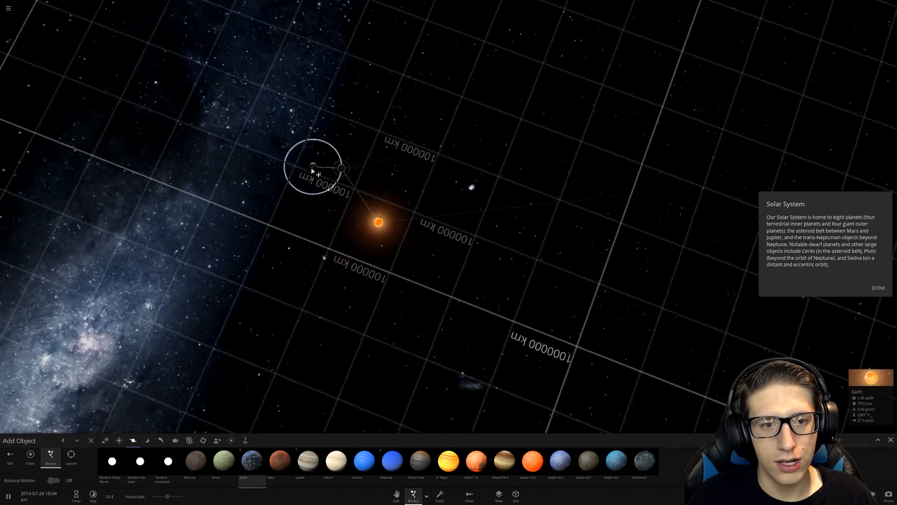
# - Drag out the third Earth's binary orbit from the orange-hot Earth
pyautogui.moveTo(318, 171); pyautogui.dragTo(464, 292)
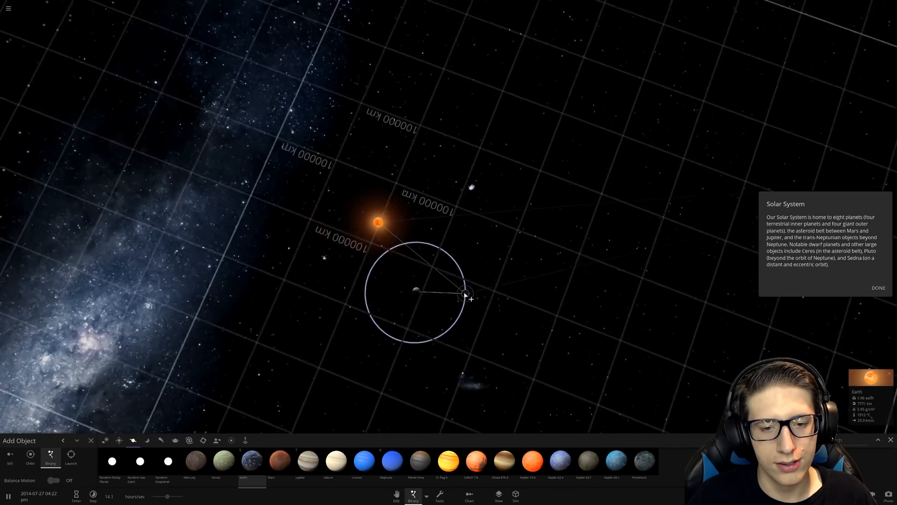